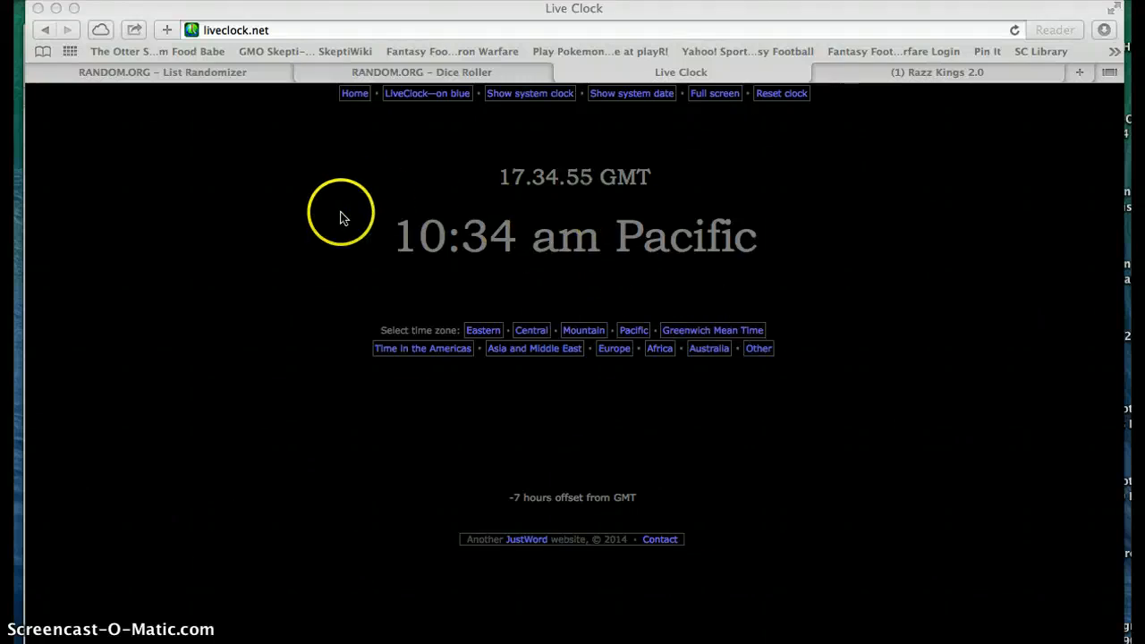
mouse_move(832, 93)
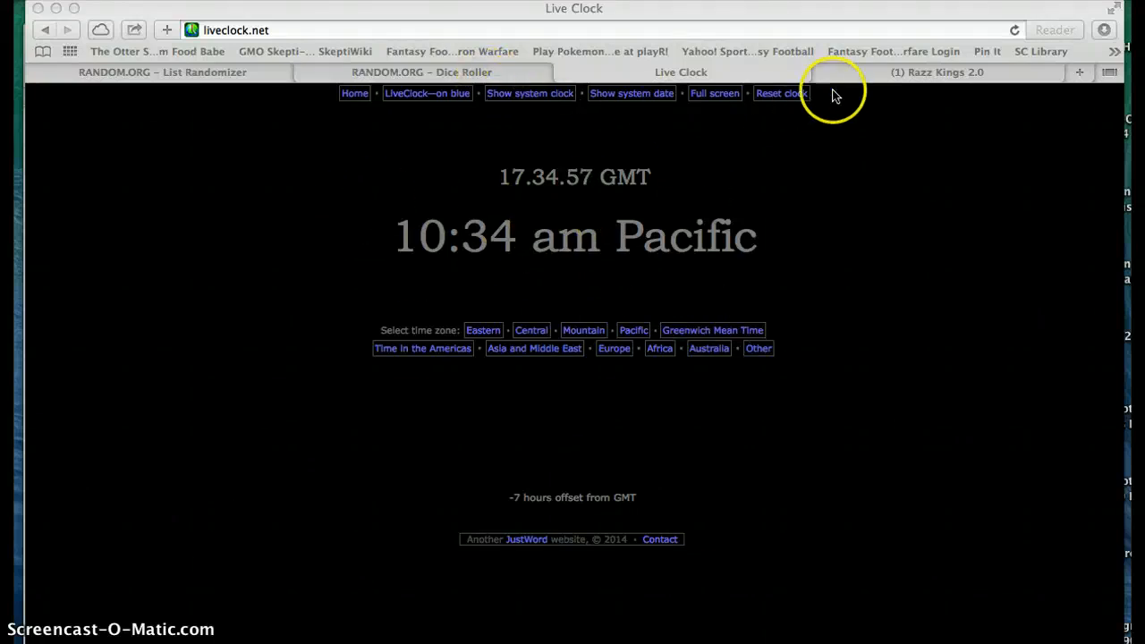
Step: Post the comment "live" on the card raffle thread in the Razz Kings 2.0 group
left_click(938, 71)
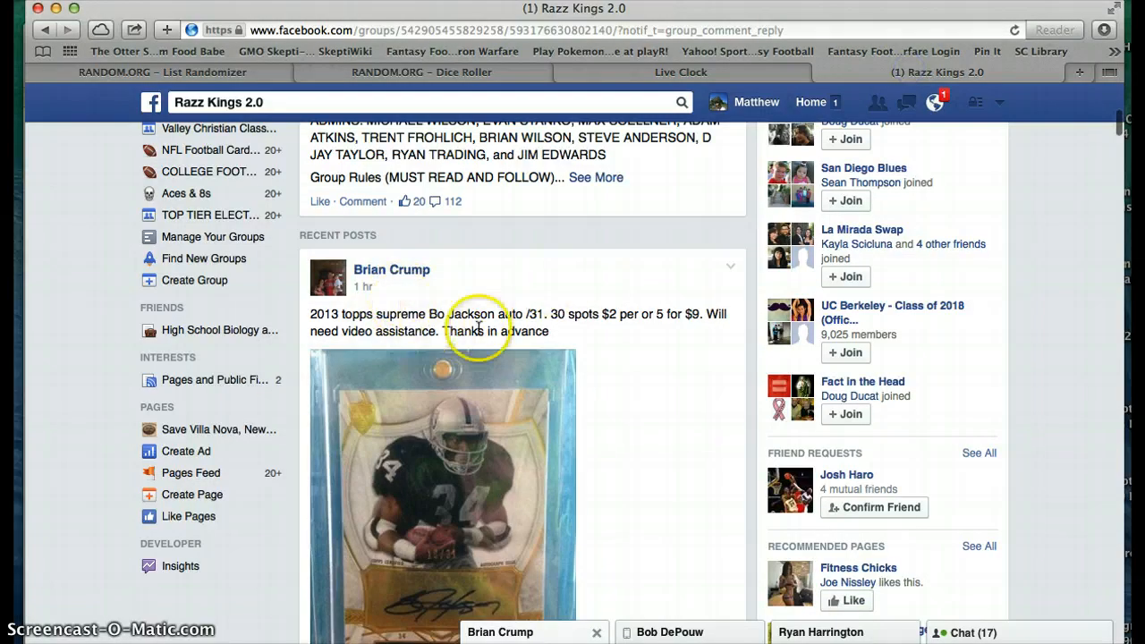
scroll("down", 3)
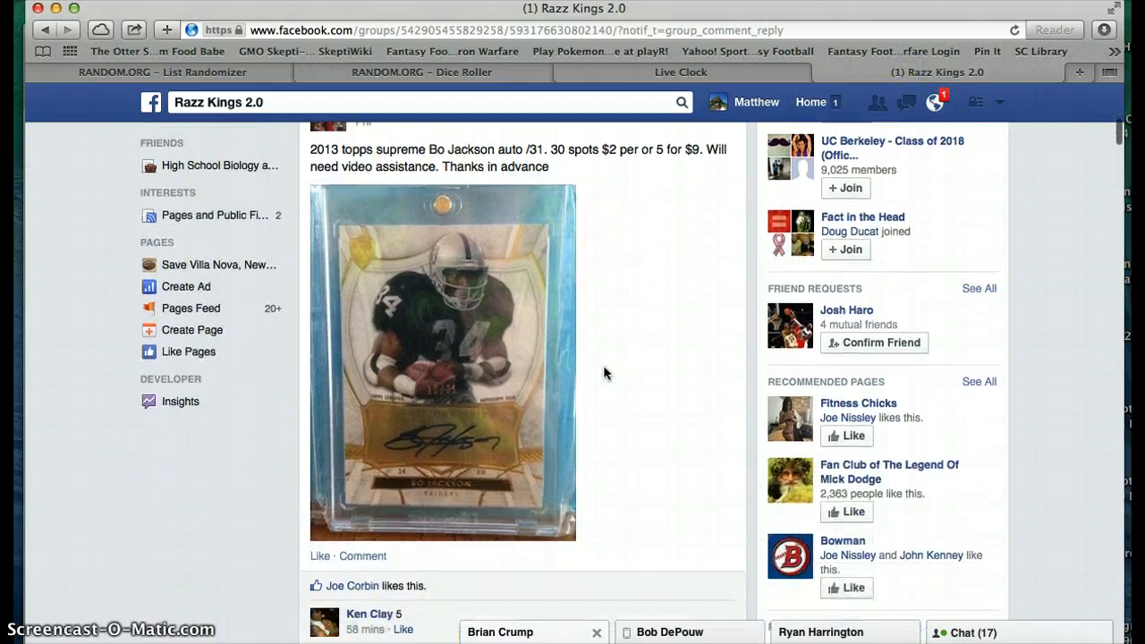
scroll("down", 3)
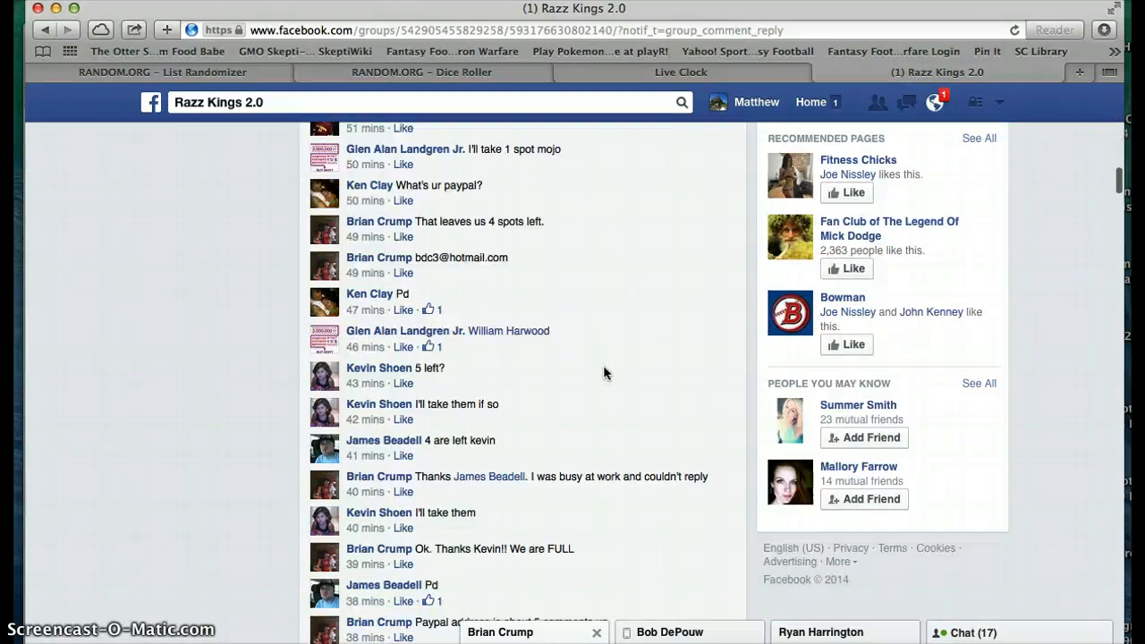
scroll("down", 3)
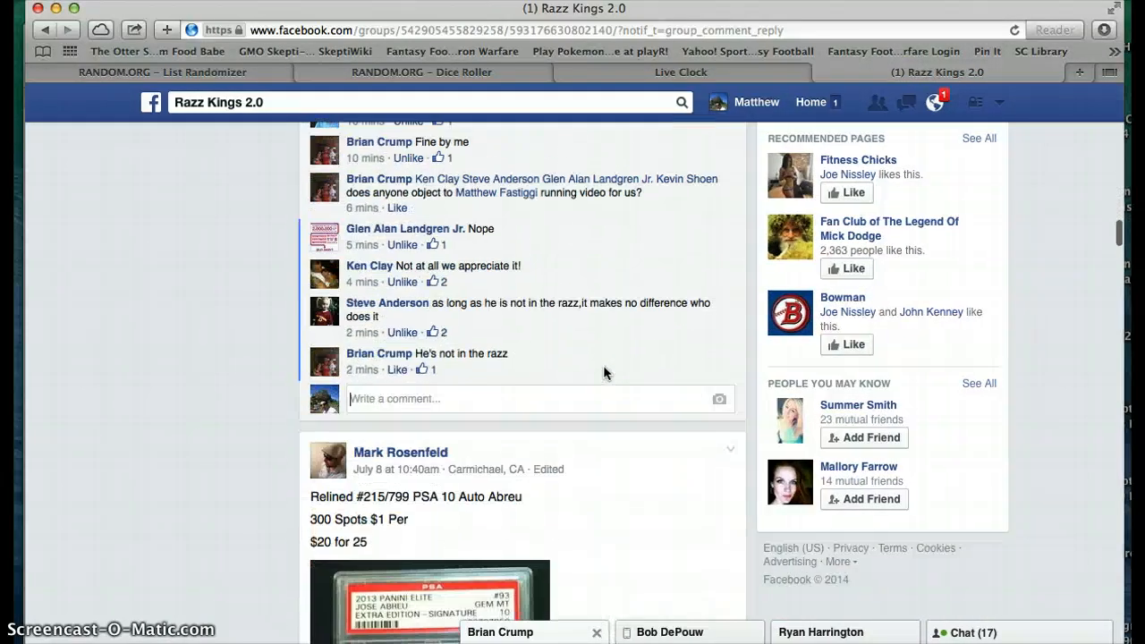
type("lie")
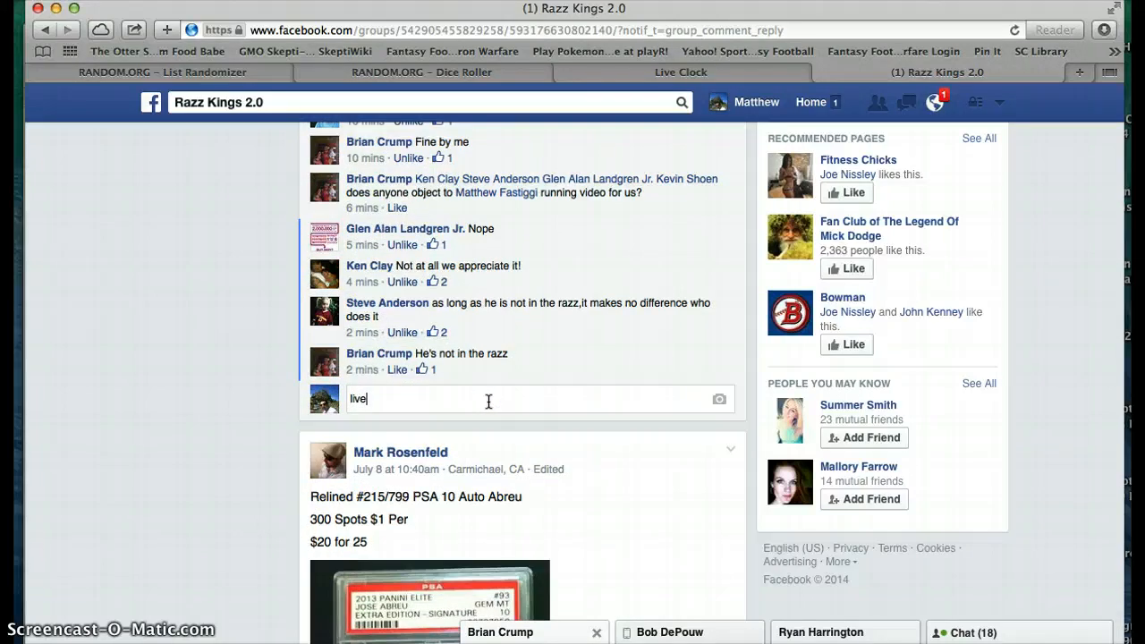
key("enter")
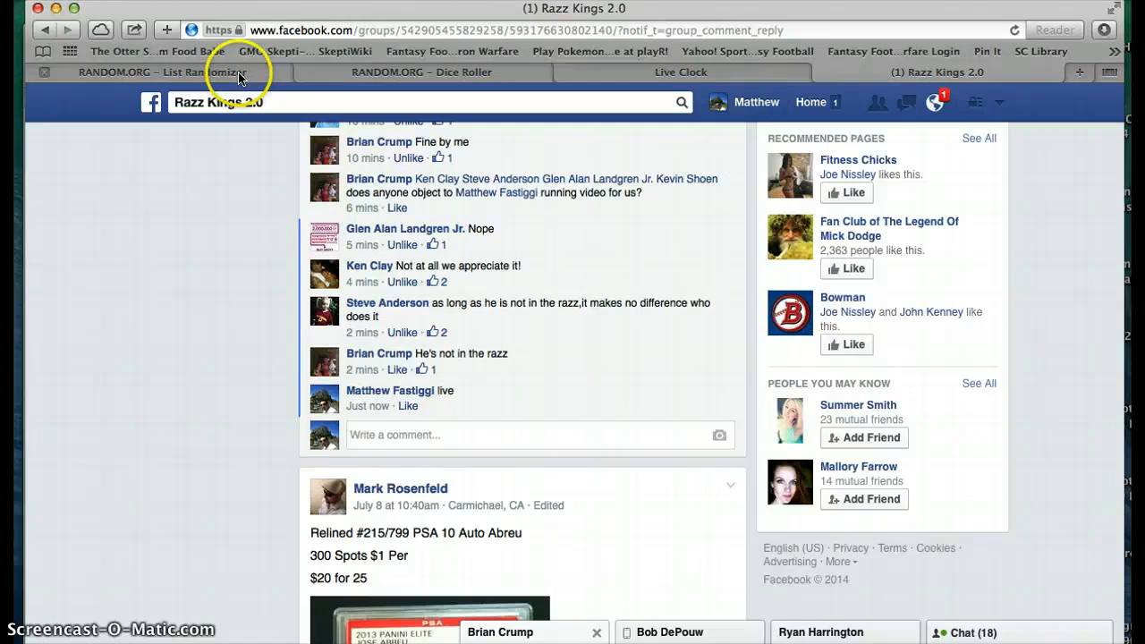
Step: Review the entered names in the List Randomizer, then show the Live Clock at 10:35 am Pacific
left_click(161, 72)
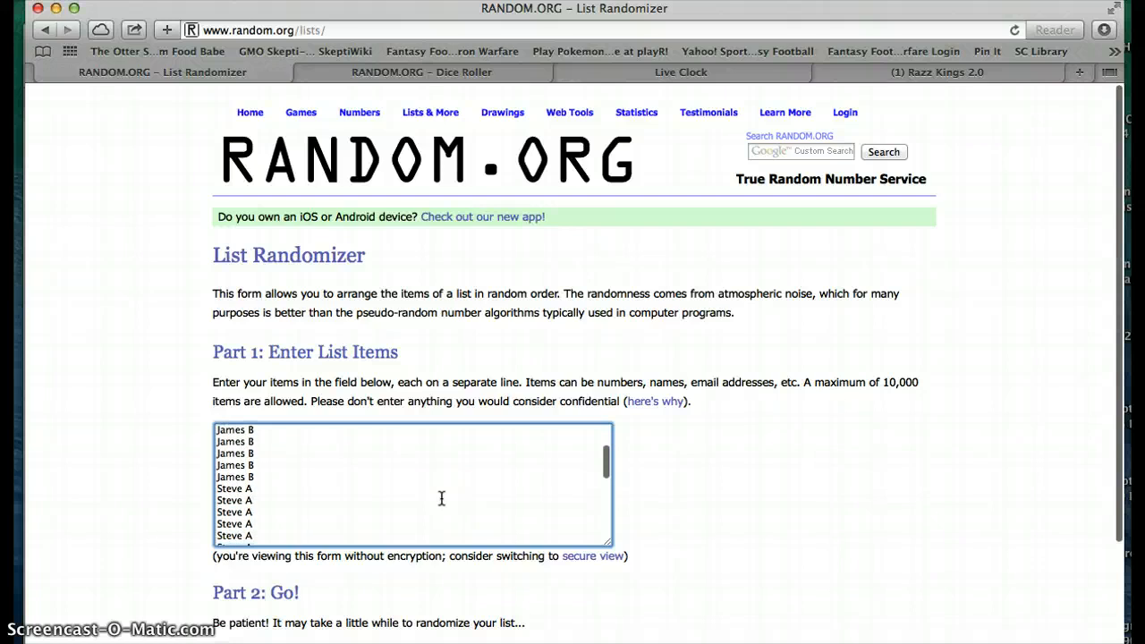
scroll("down", 3)
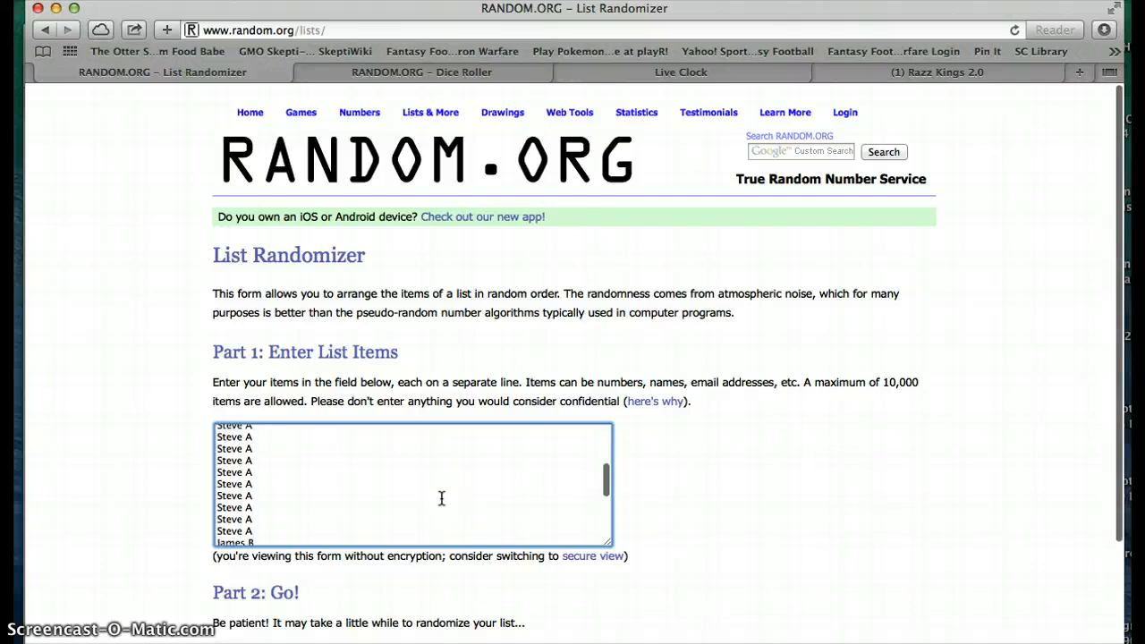
scroll("down", 3)
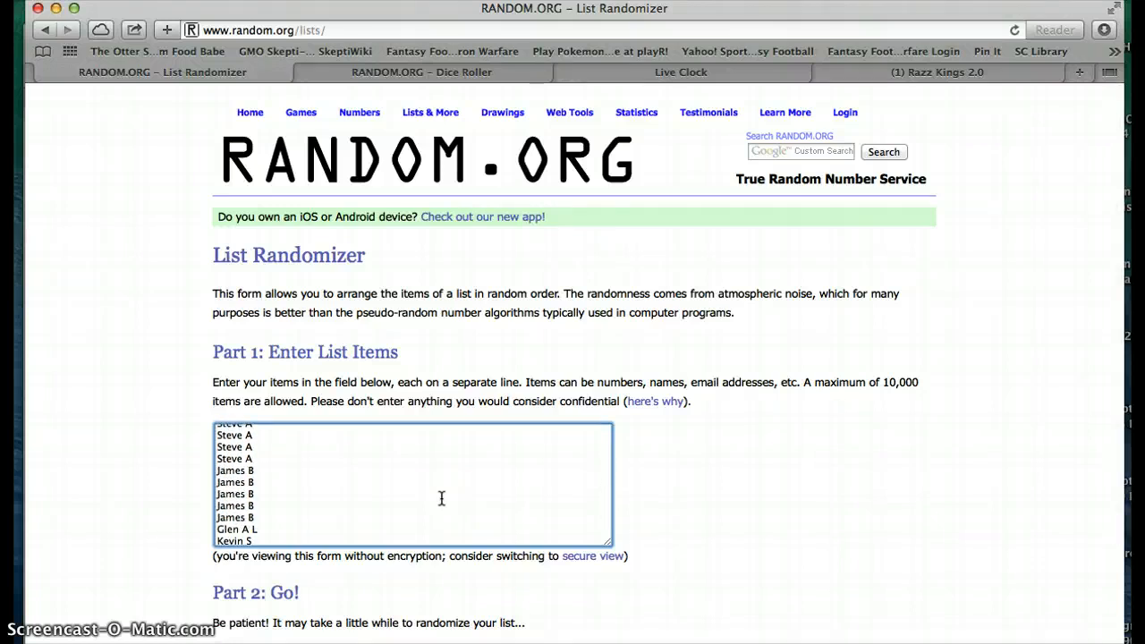
scroll("down", 3)
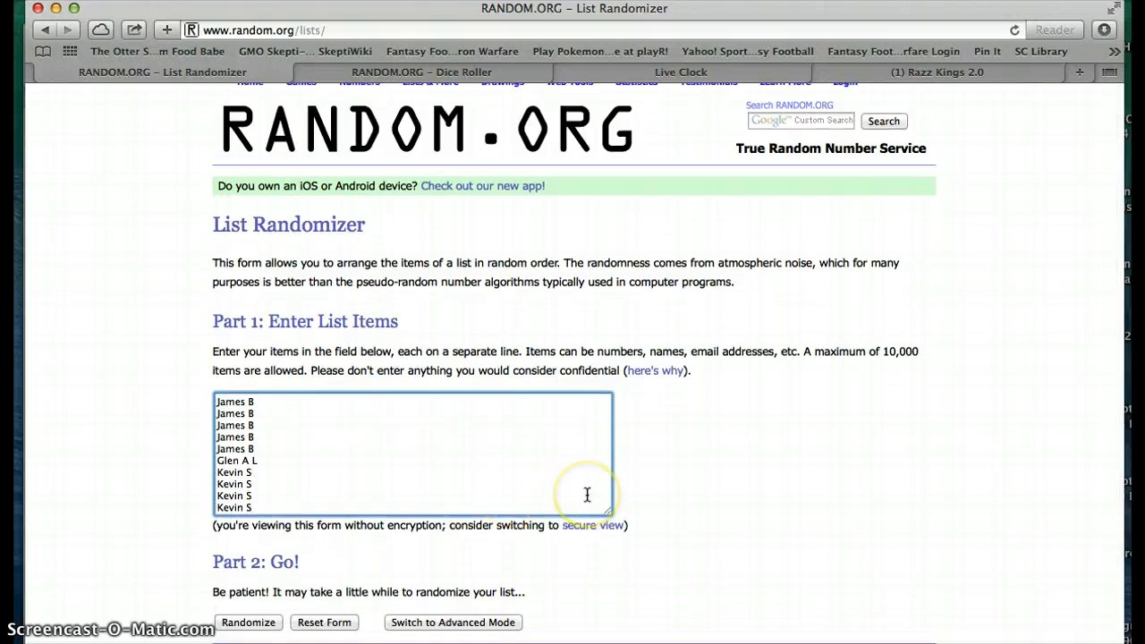
mouse_move(773, 372)
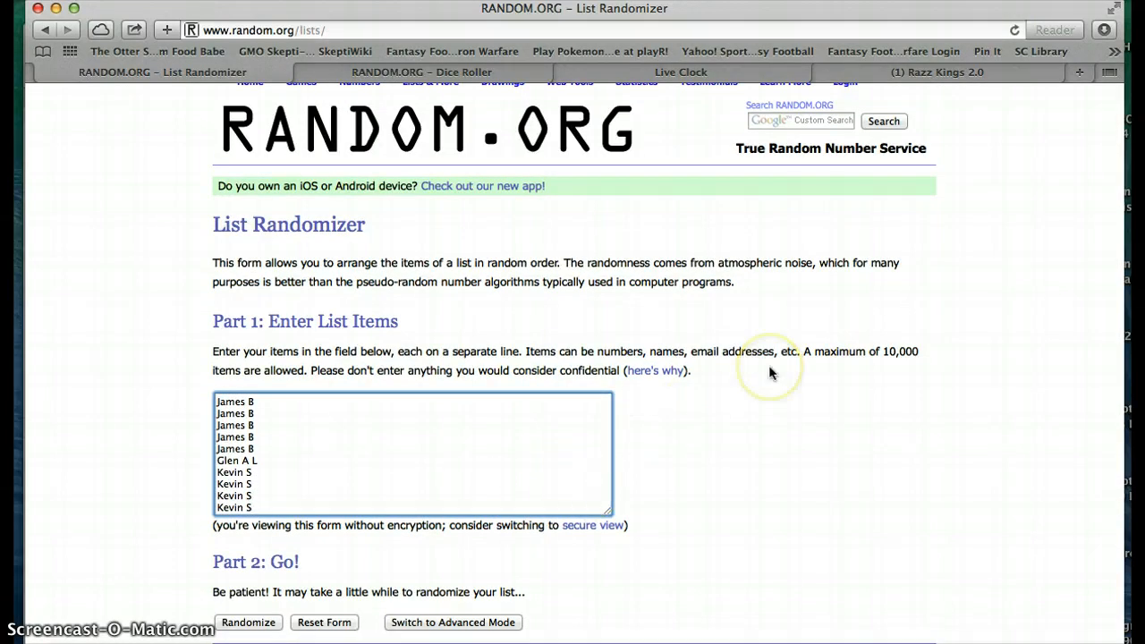
mouse_move(426, 216)
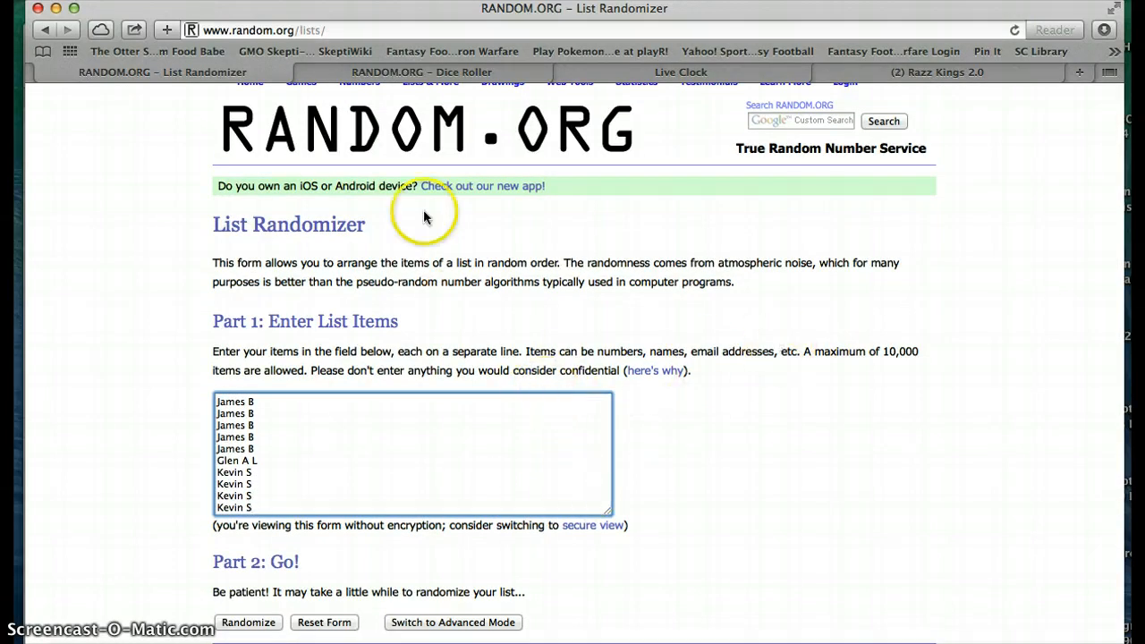
left_click(680, 72)
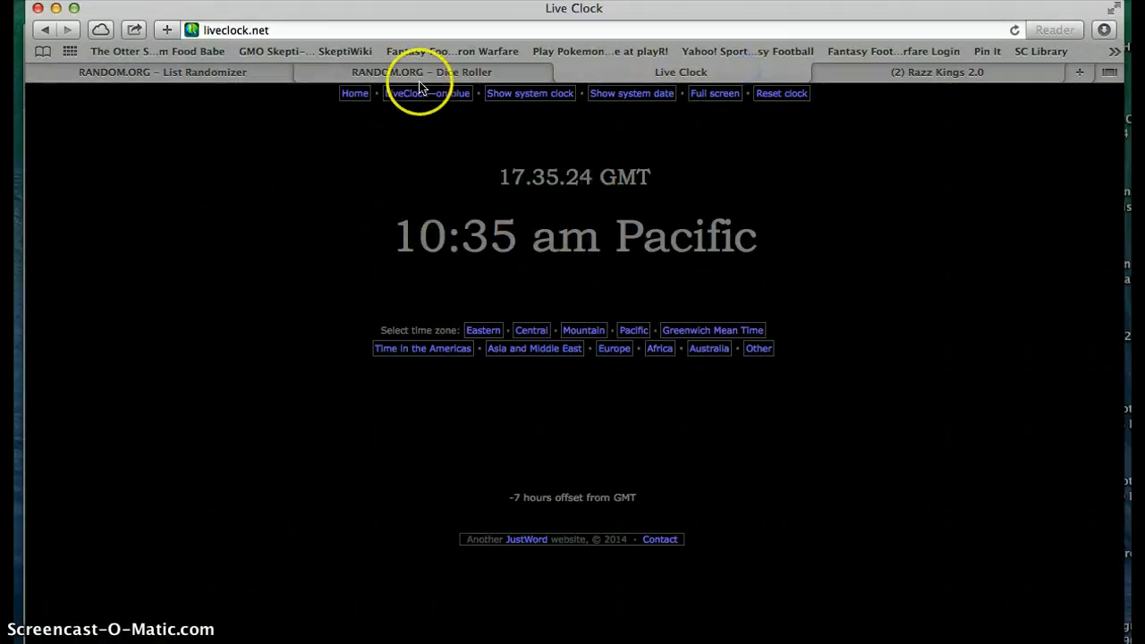
Step: Roll two dice in the Dice Roller (3 and 2), then return to the Live Clock
left_click(422, 72)
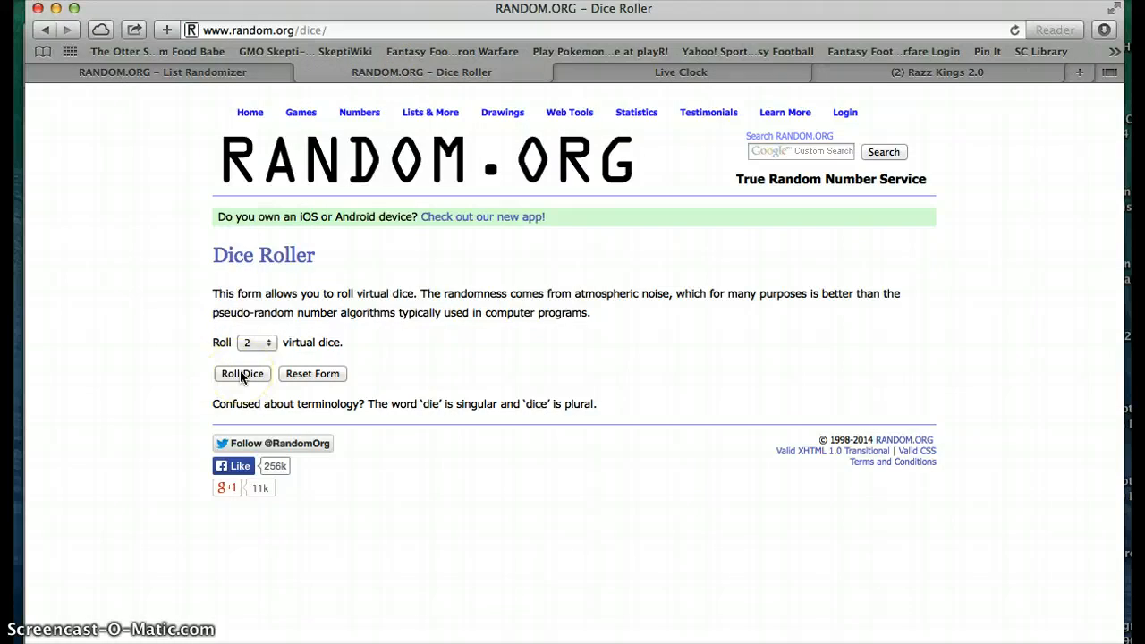
left_click(242, 374)
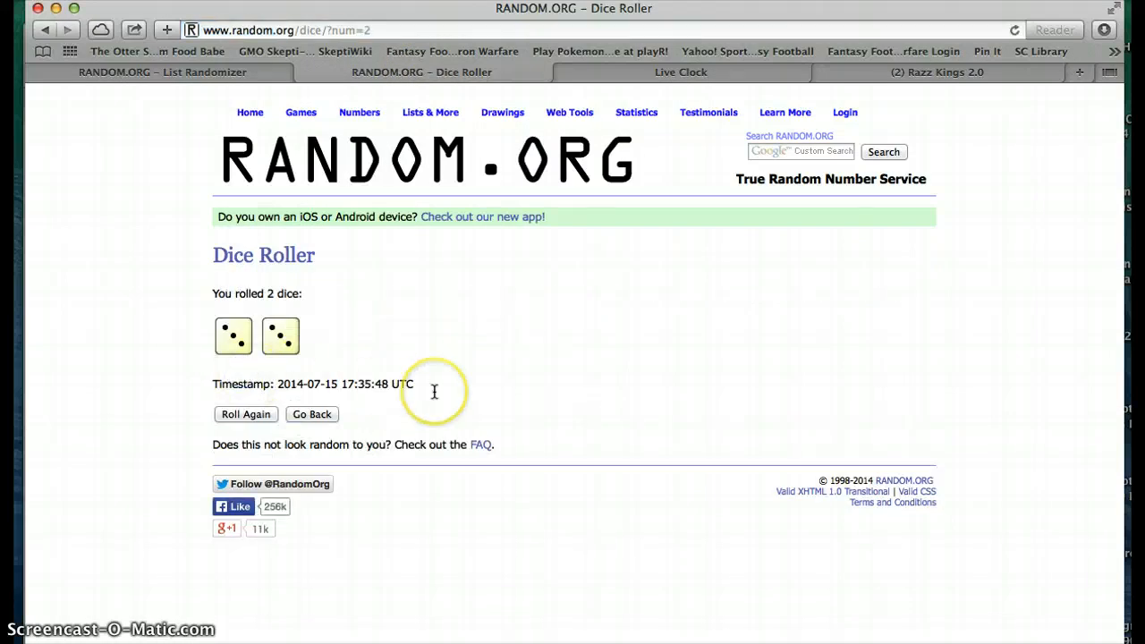
mouse_move(594, 86)
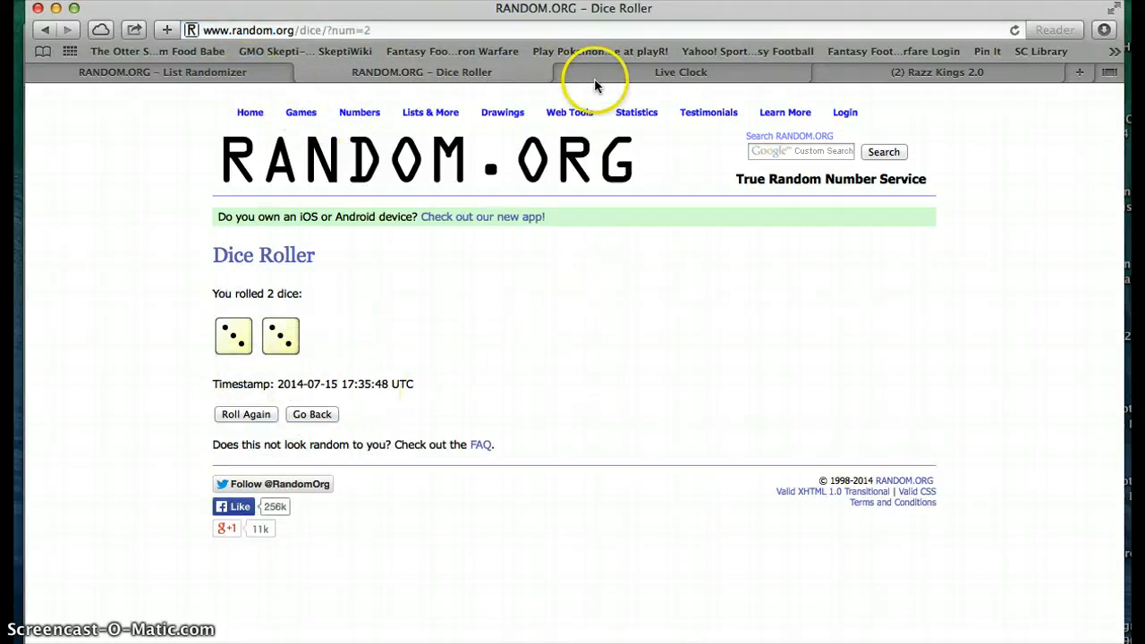
left_click(680, 71)
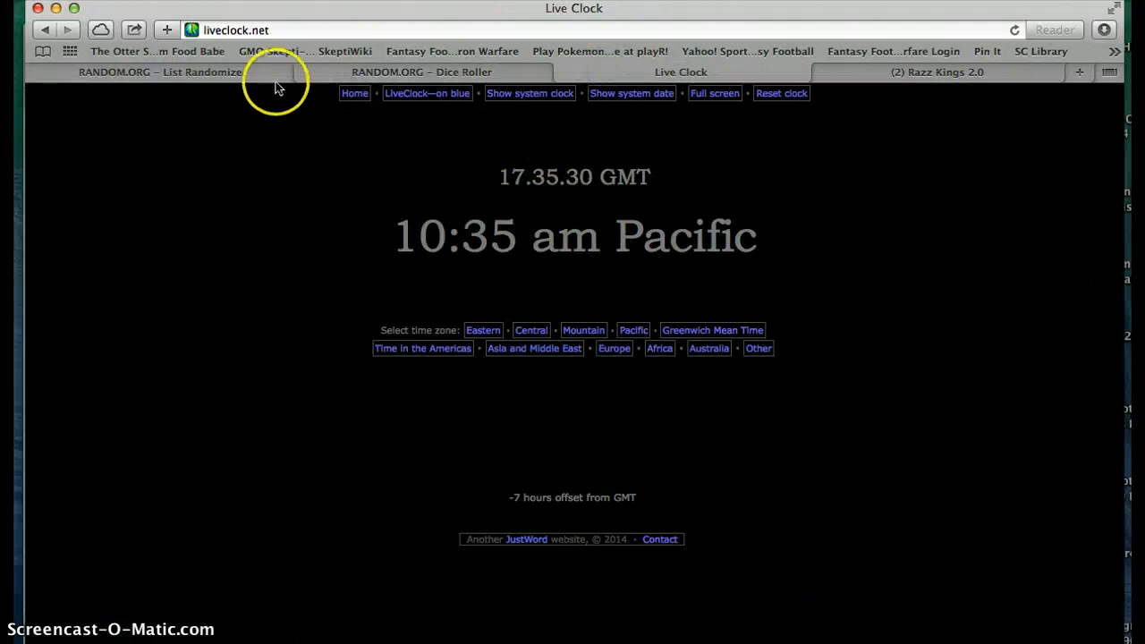
Step: Randomize the 30-name list repeatedly until it has been shuffled five times
left_click(161, 72)
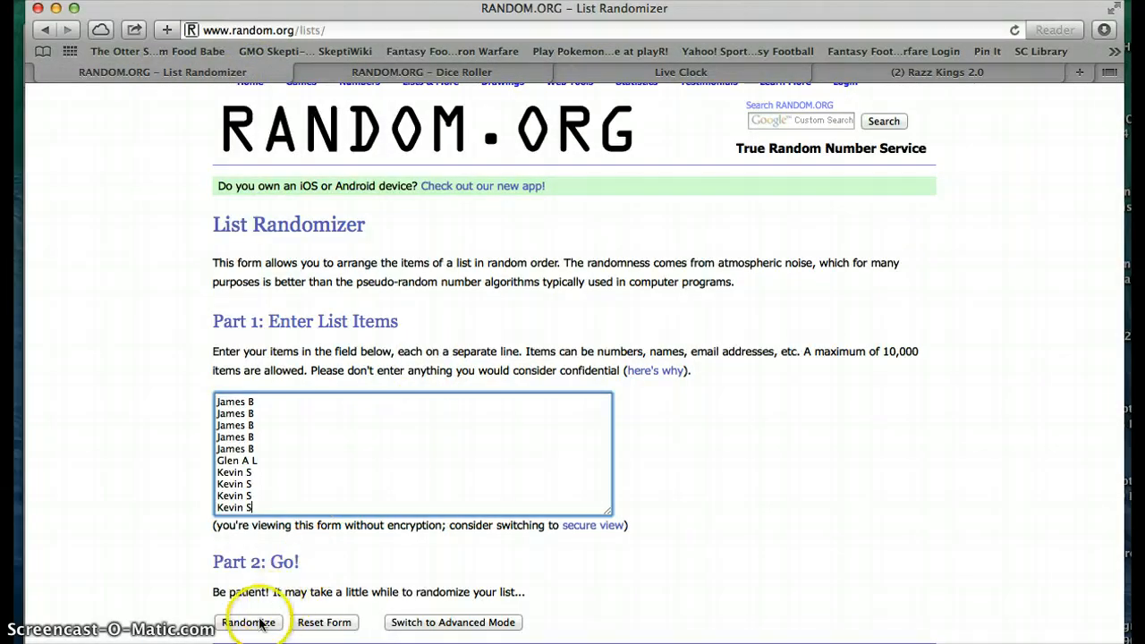
left_click(249, 623)
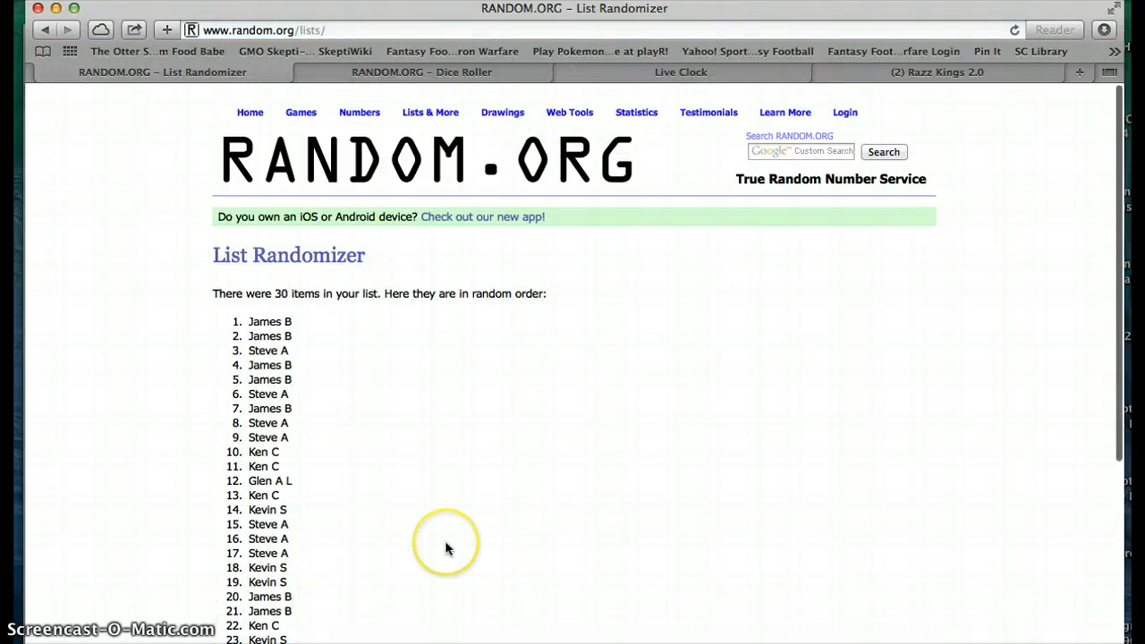
scroll("down", 3)
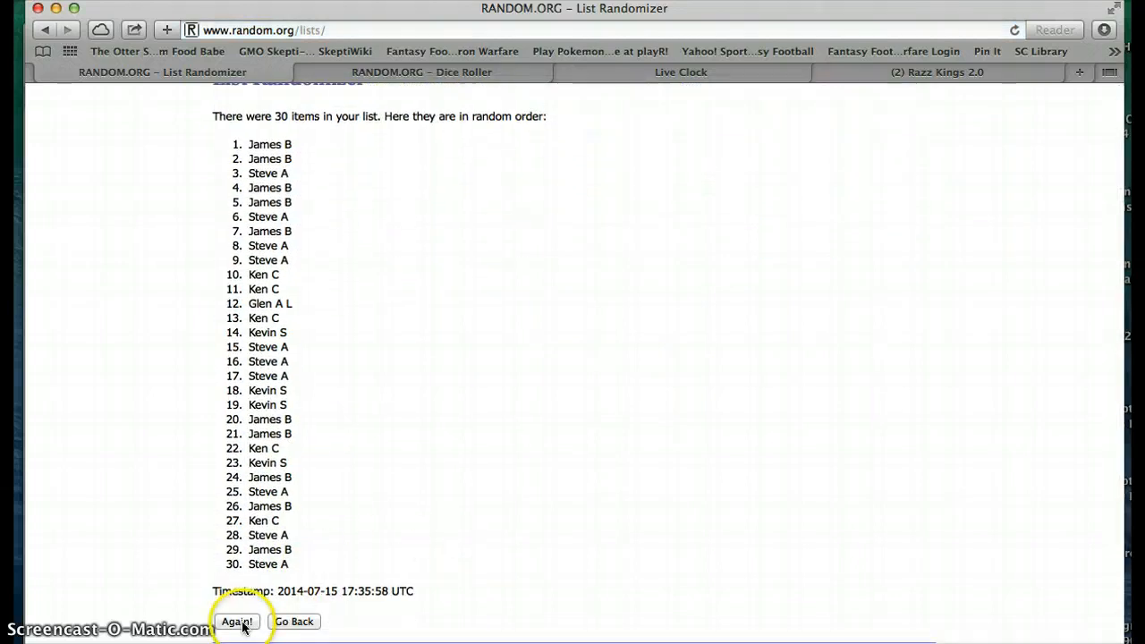
scroll("down", 3)
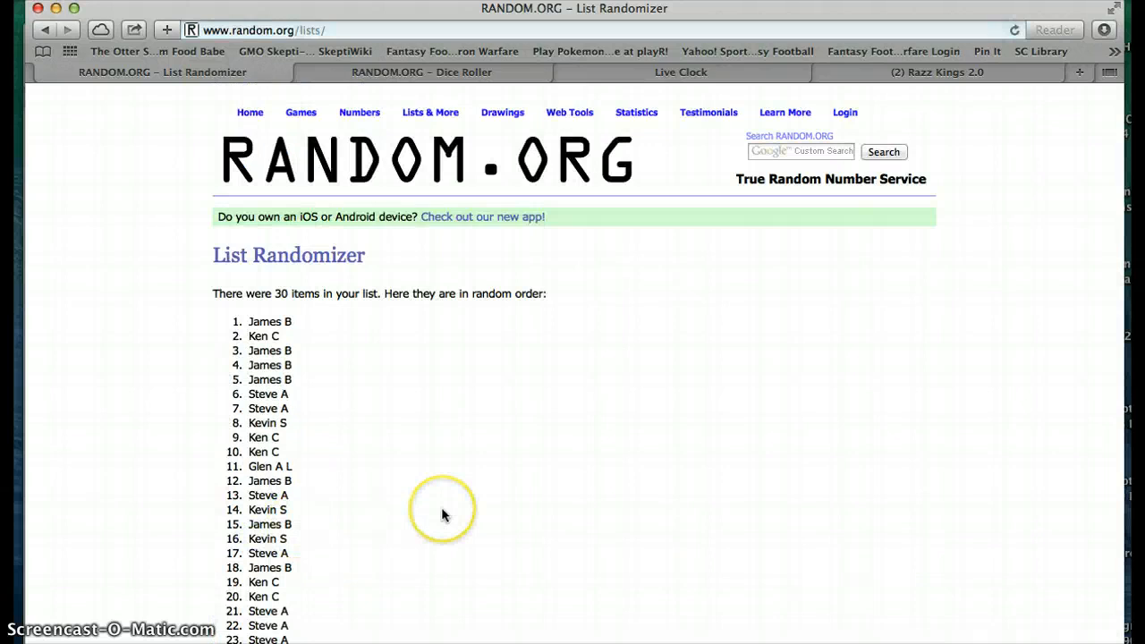
scroll("down", 3)
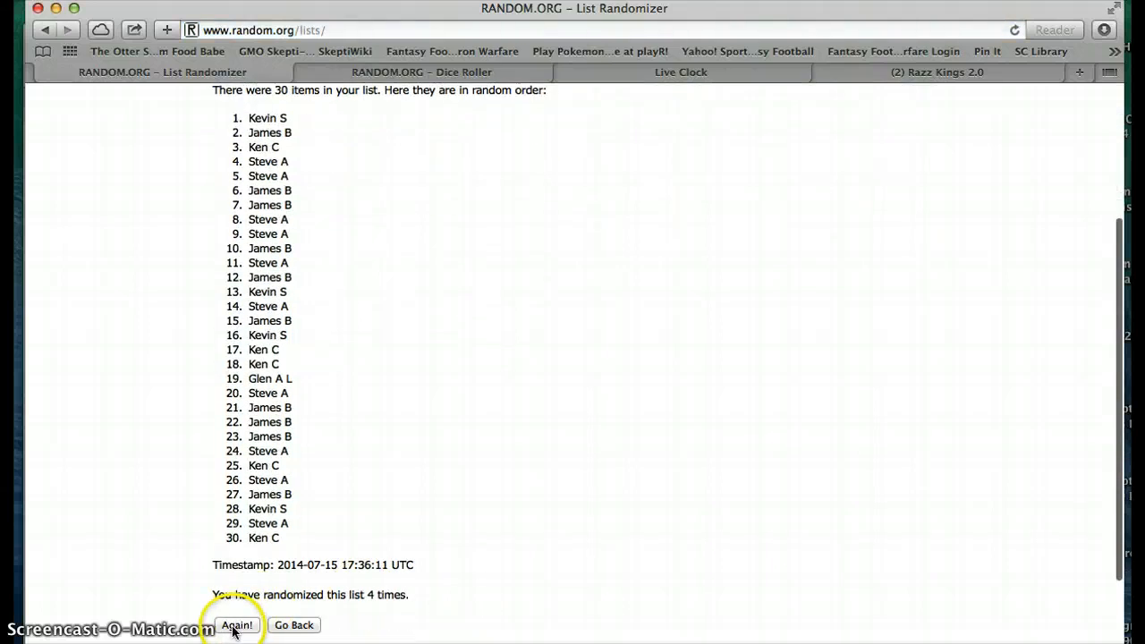
left_click(236, 624)
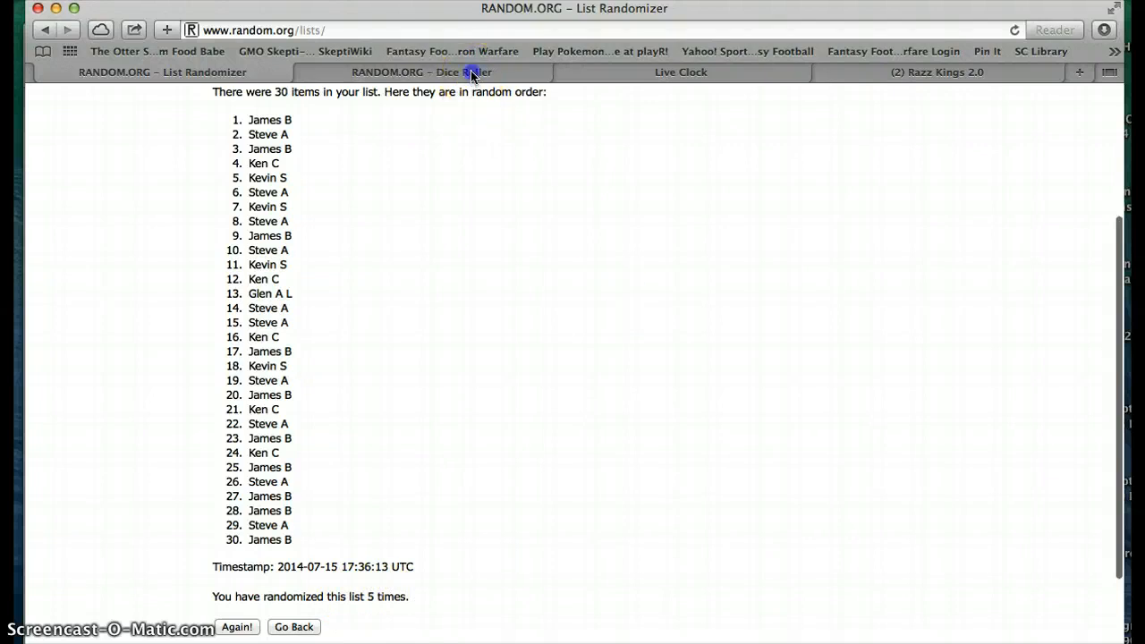
left_click(421, 72)
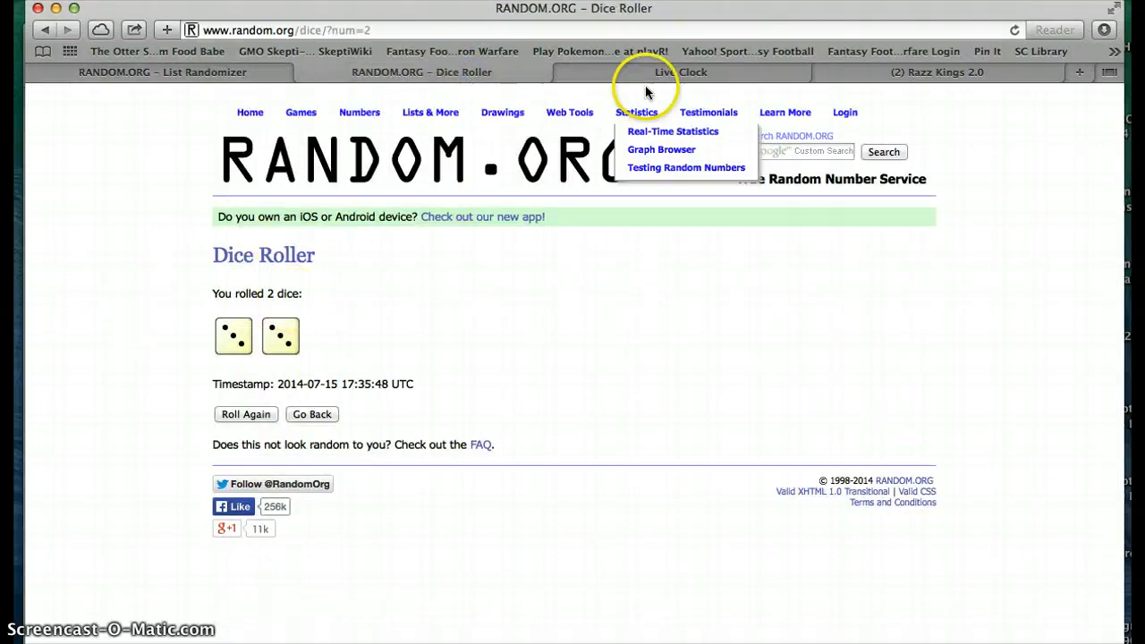
left_click(680, 72)
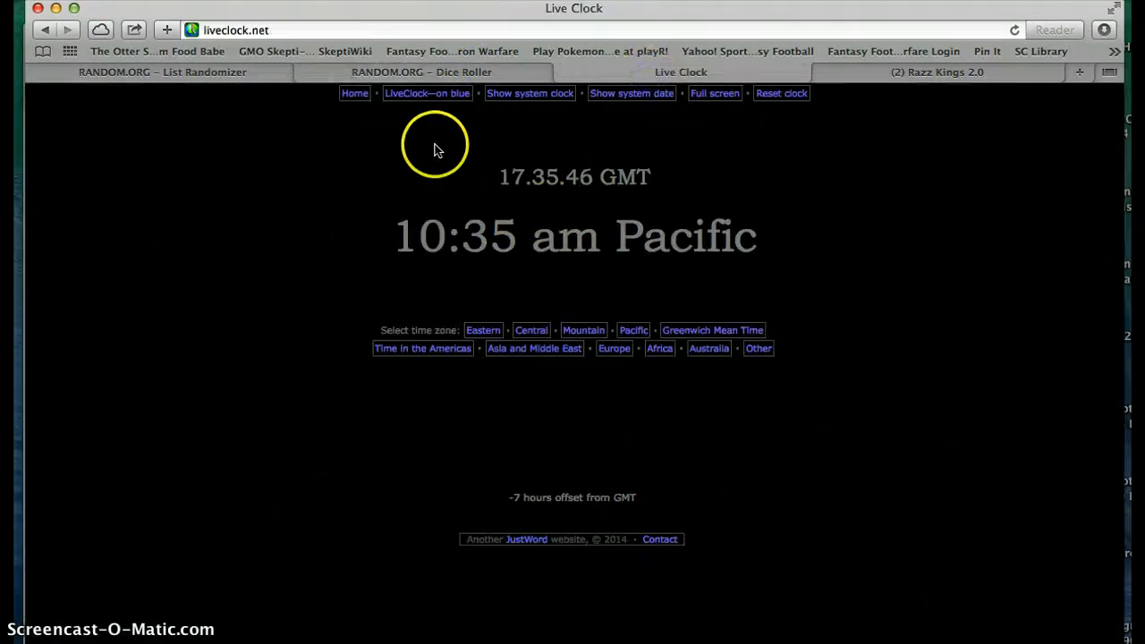
left_click(161, 71)
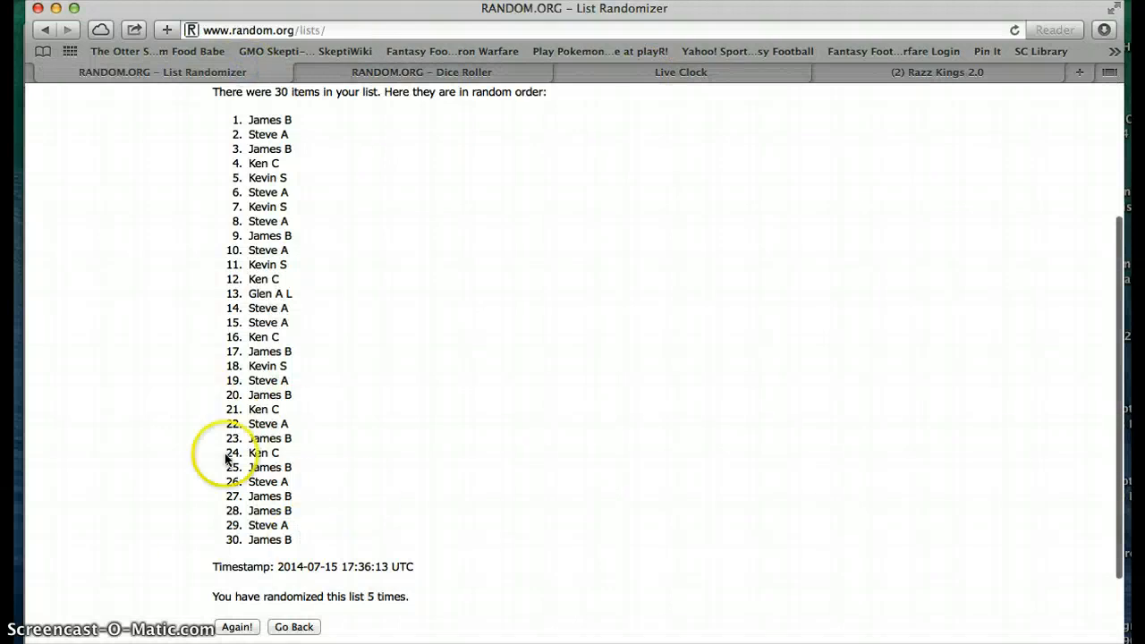
mouse_move(237, 626)
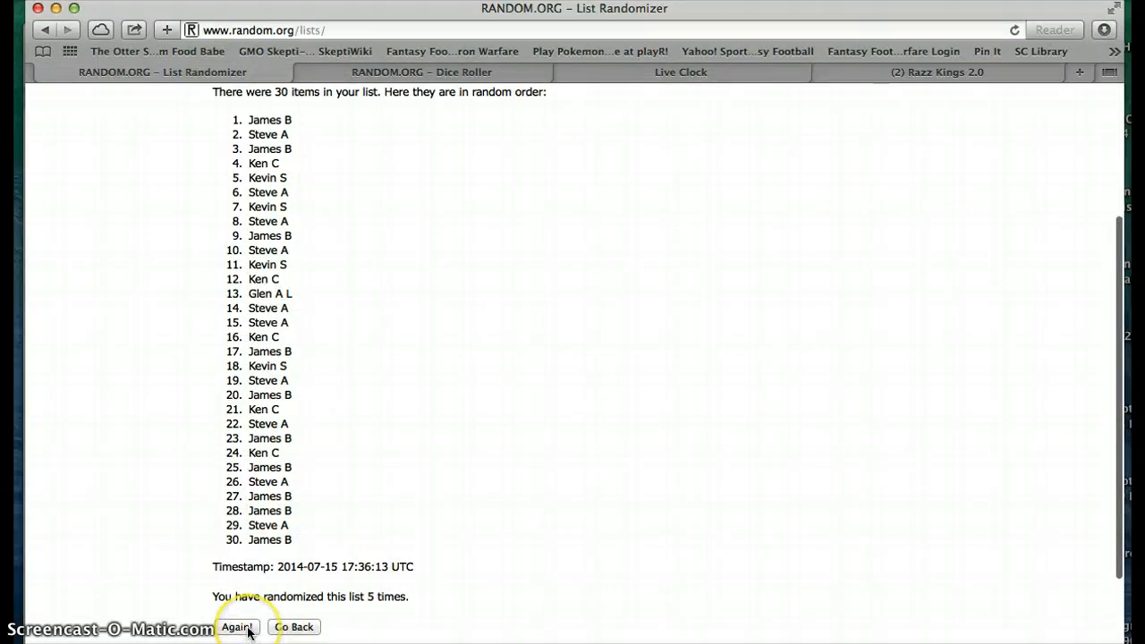
left_click(237, 626)
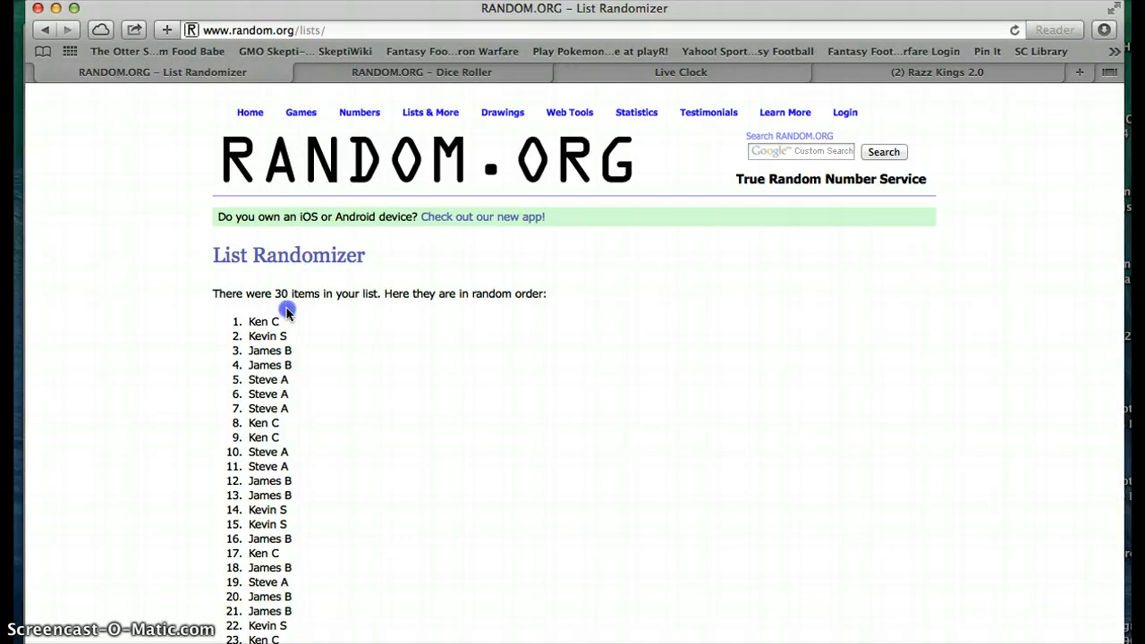
double_click(263, 322)
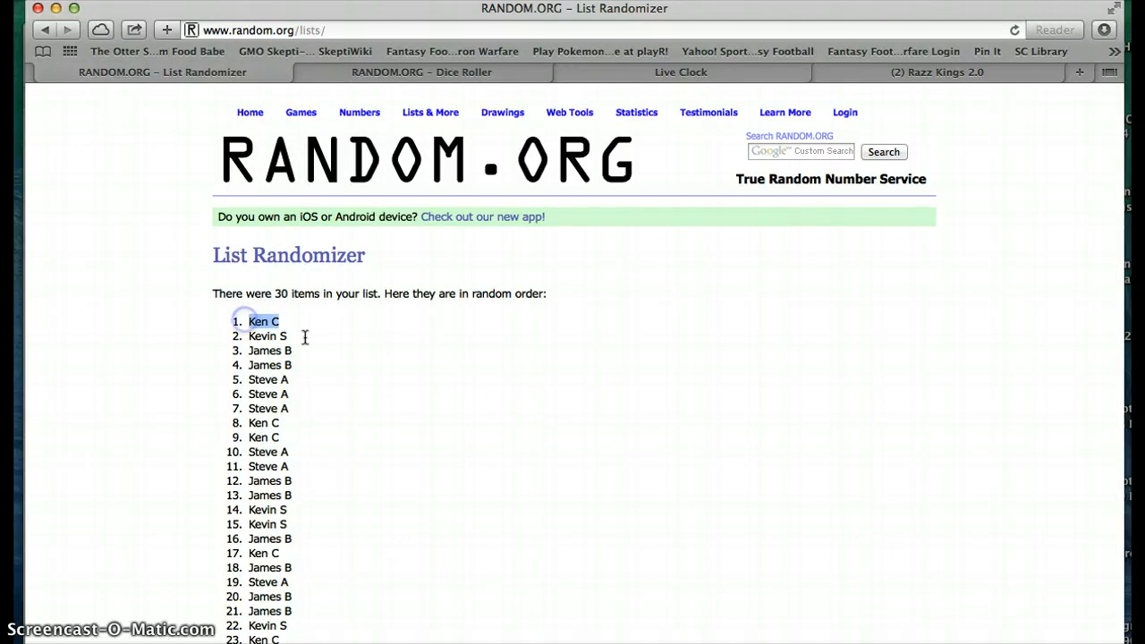
scroll("down", 3)
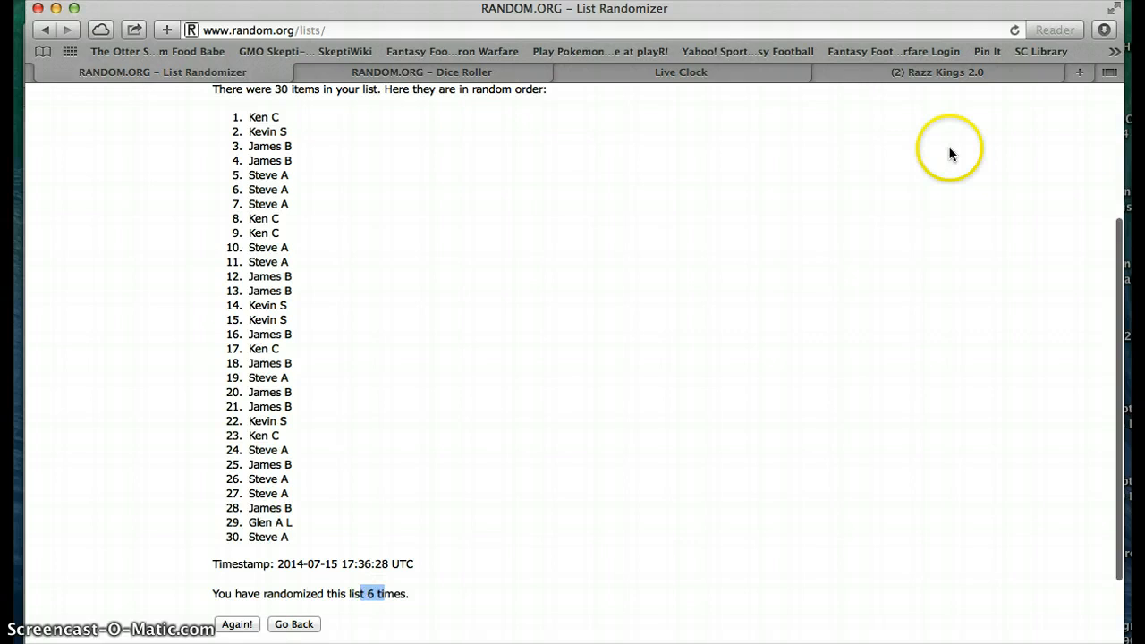
left_click(680, 71)
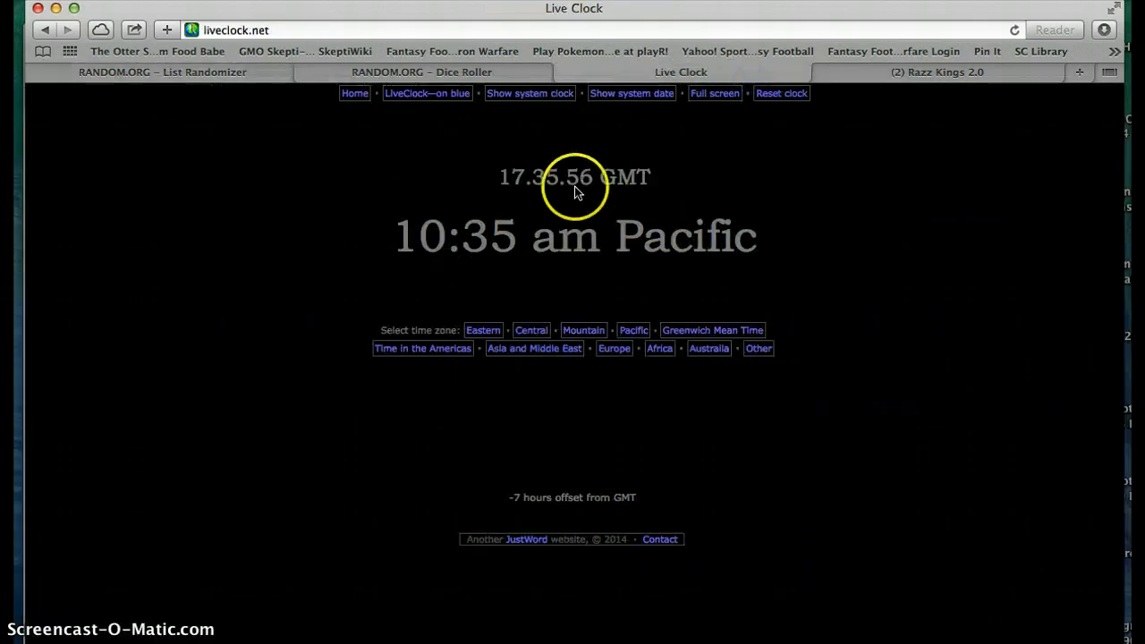